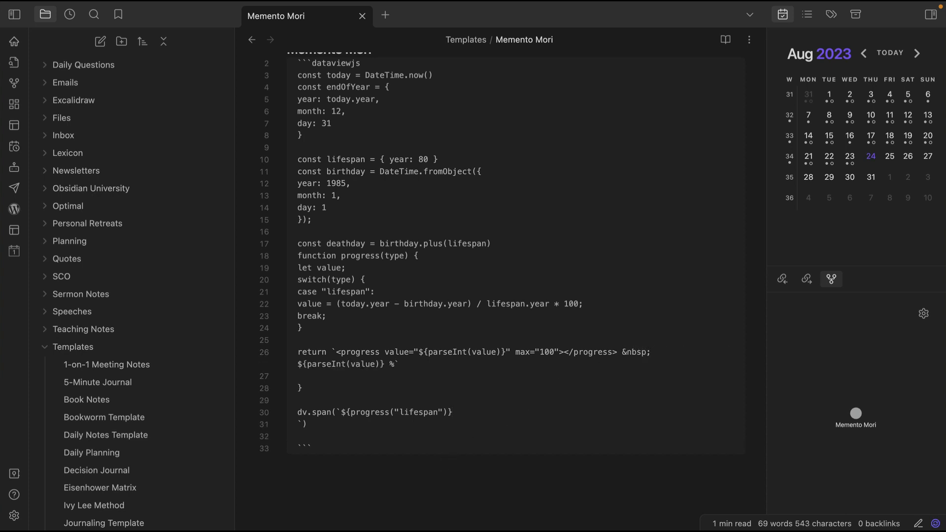
Insert a second &nbsp; in the return line between the progress bar and its percentage.
{"action": "type", "text": "&nbsp;"}
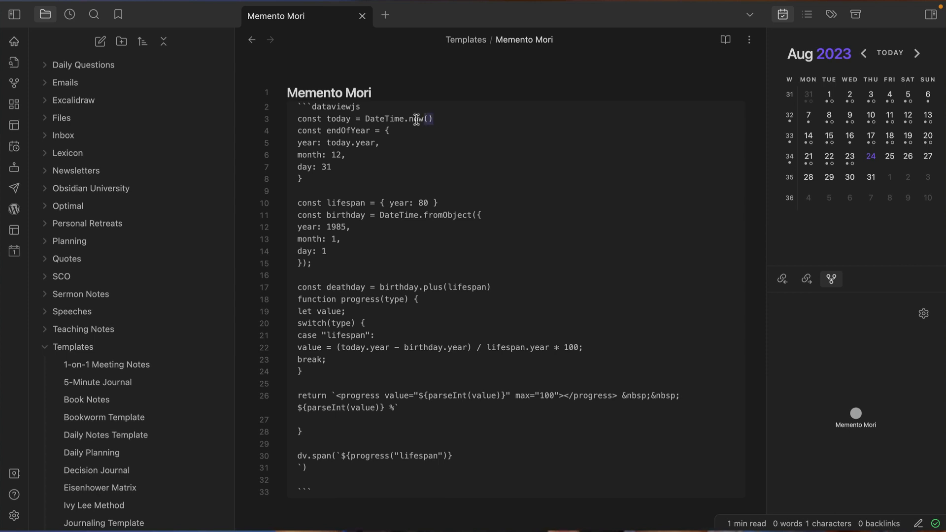
Replace DateTime.now() on line 3 with dv.date('{{date:YYYY-MM-DD}}') so today comes from the template date.
{"action": "double_click", "coordinate": [397, 118]}
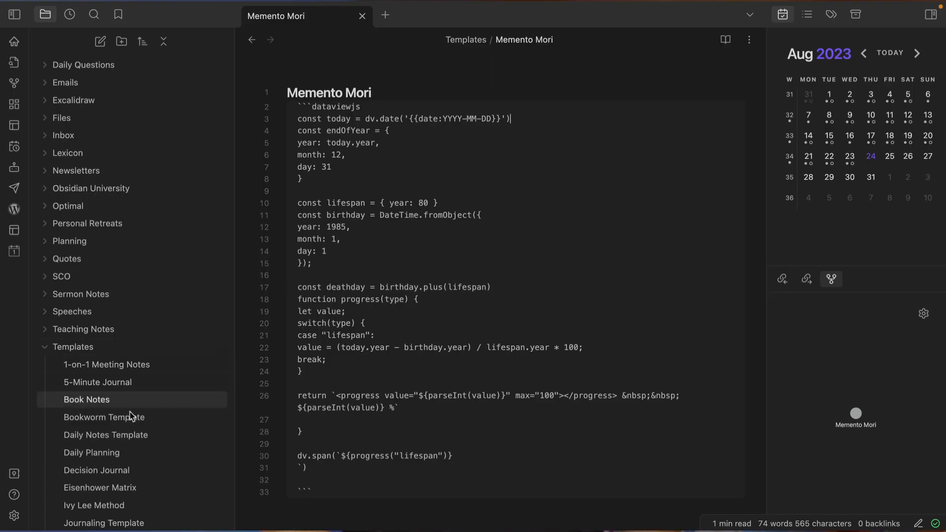
Find Dataview in the Community plugins catalogue and view its details with JavaScript queries enabled.
{"action": "left_click", "coordinate": [14, 516]}
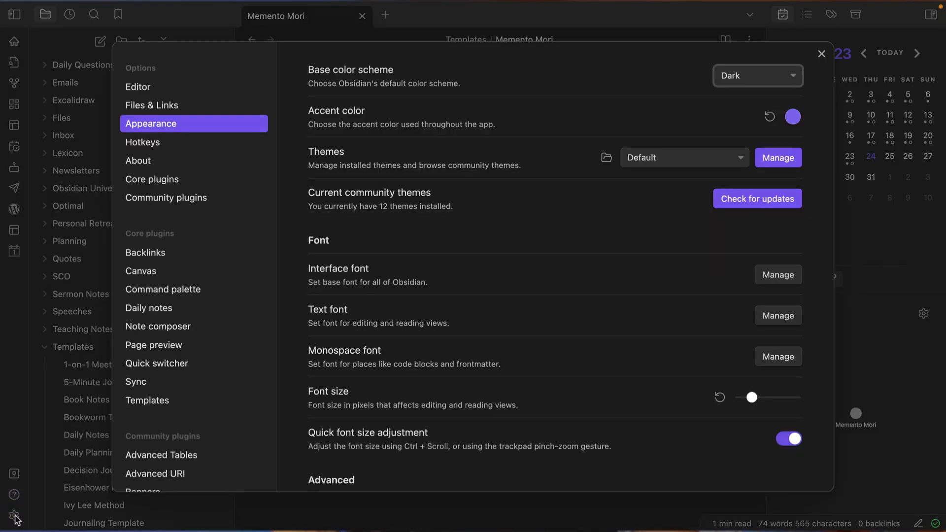
{"action": "left_click", "coordinate": [167, 197]}
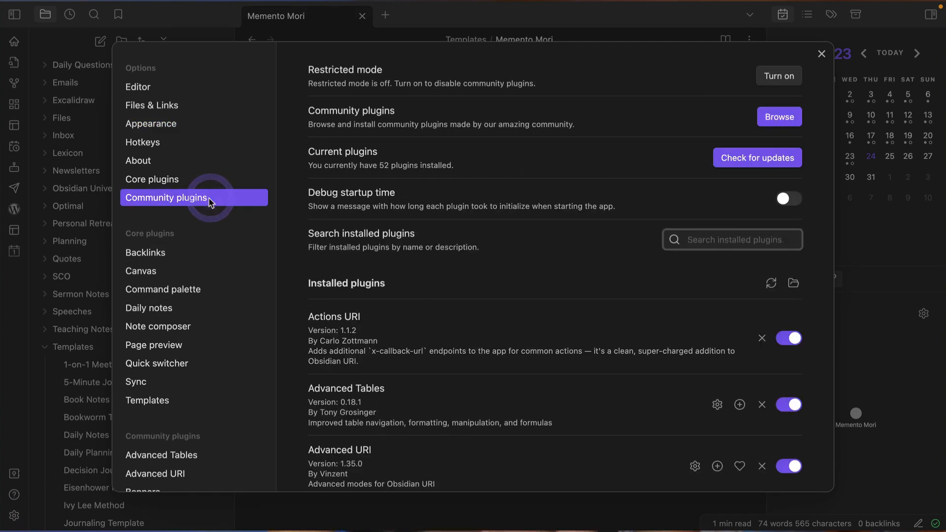
{"action": "left_click", "coordinate": [779, 116]}
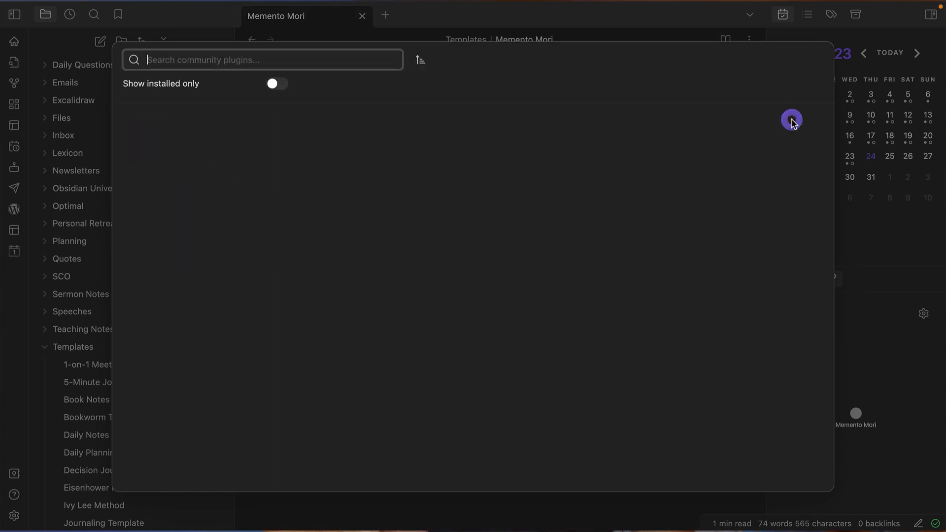
{"action": "type", "text": "dataview"}
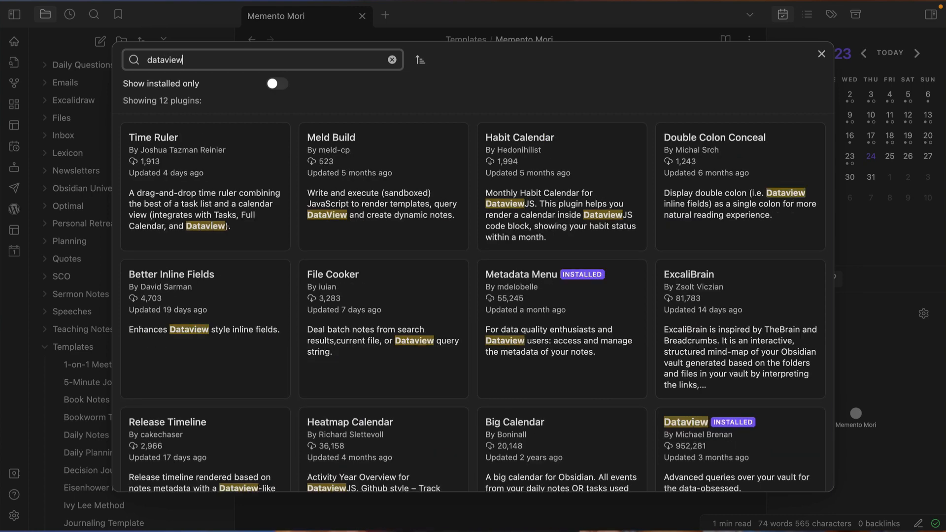
{"action": "left_click", "coordinate": [686, 422]}
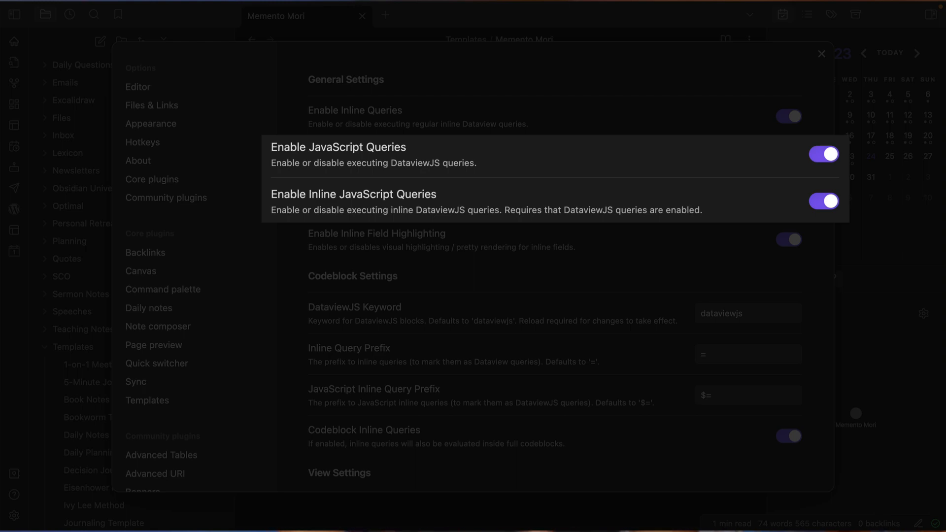
Scroll to Dataview's View Settings showing the default date format yyyy-MM-dd.
{"action": "scroll", "scroll_direction": "down", "scroll_amount": 3}
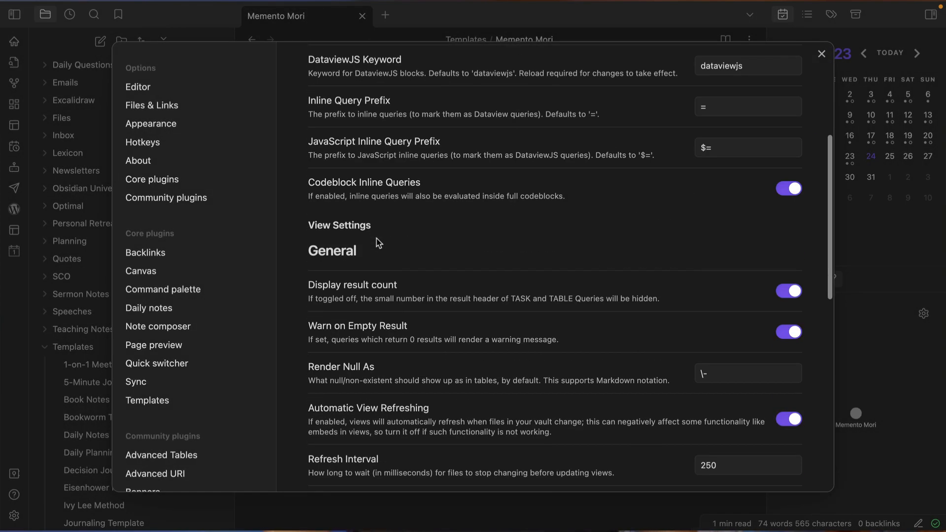
{"action": "scroll", "scroll_direction": "down", "scroll_amount": 3}
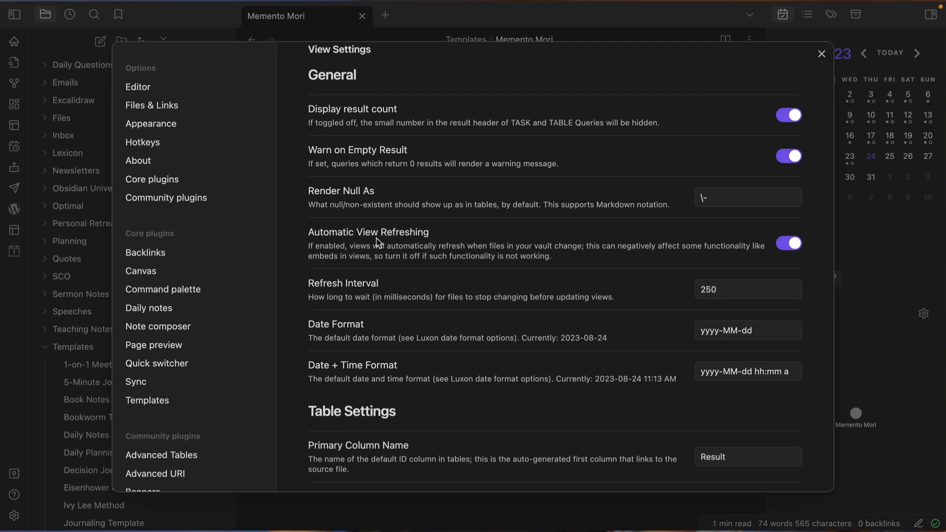
View the Daily notes core plugin settings with date format YYYY-MM-DD.
{"action": "left_click", "coordinate": [149, 307]}
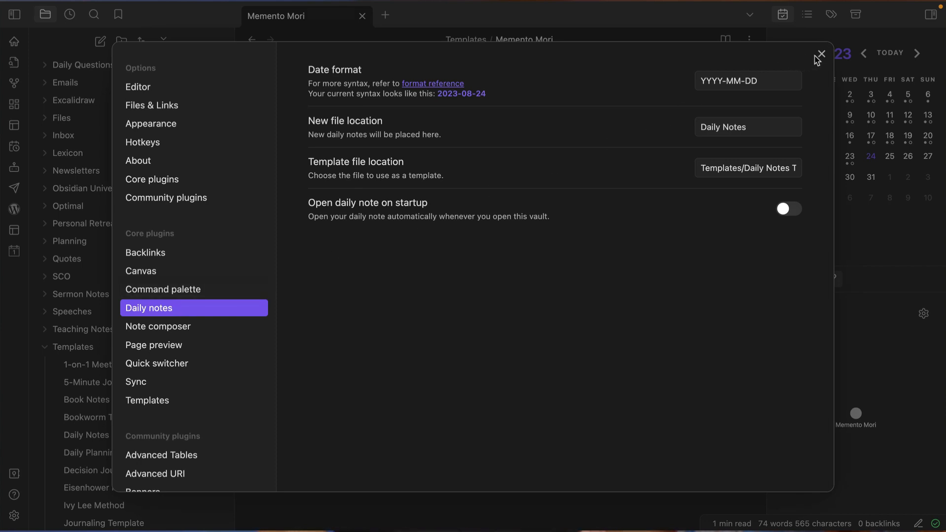
Leave Settings and paste the Memento Mori block into the Daily Notes Template.
{"action": "left_click", "coordinate": [820, 54]}
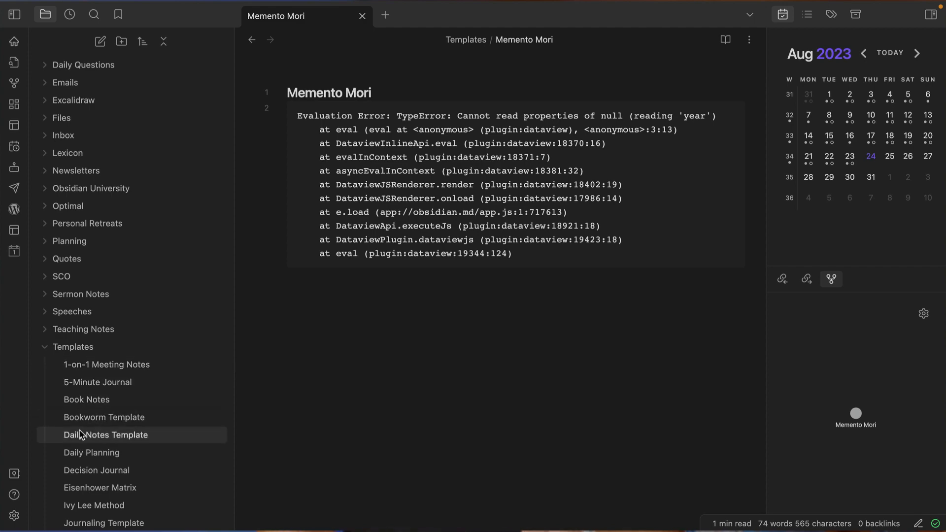
{"action": "left_click", "coordinate": [107, 435]}
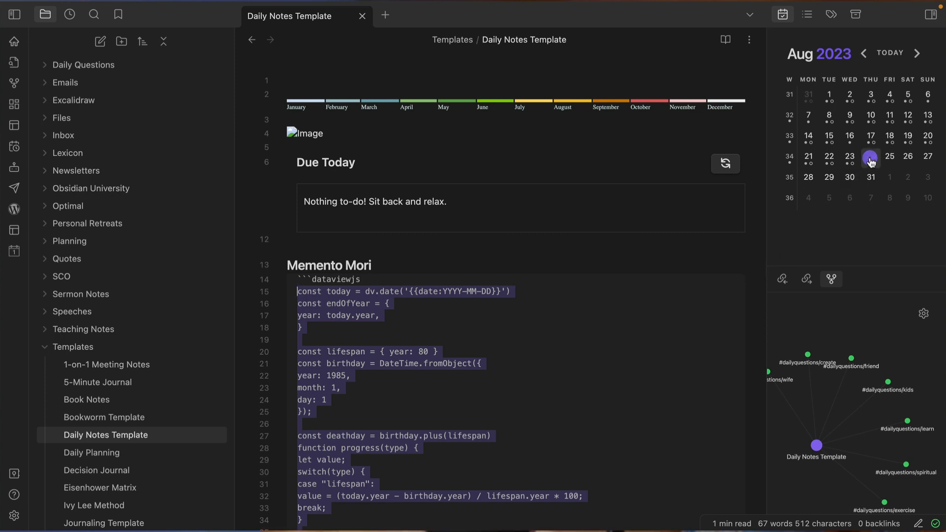
Create the 2023-08-24 daily note from the Calendar sidebar.
{"action": "left_click", "coordinate": [869, 157]}
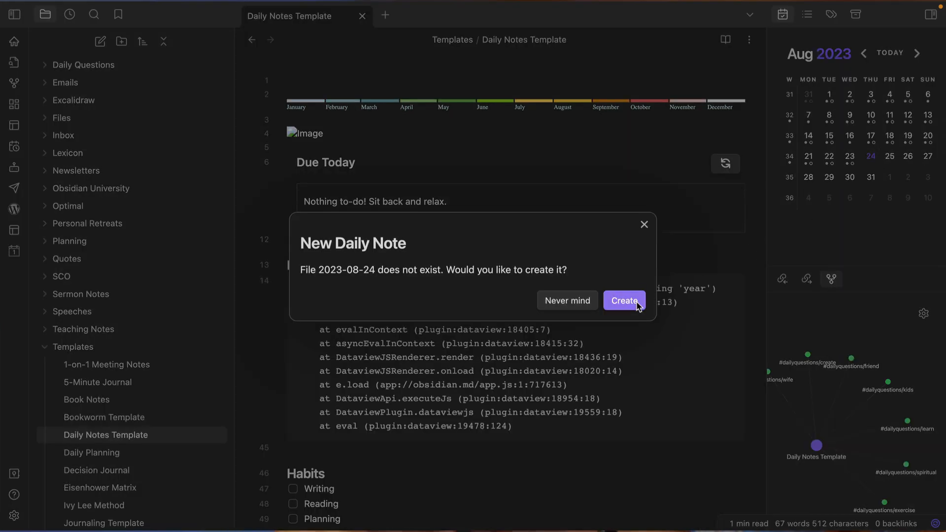
{"action": "left_click", "coordinate": [624, 301]}
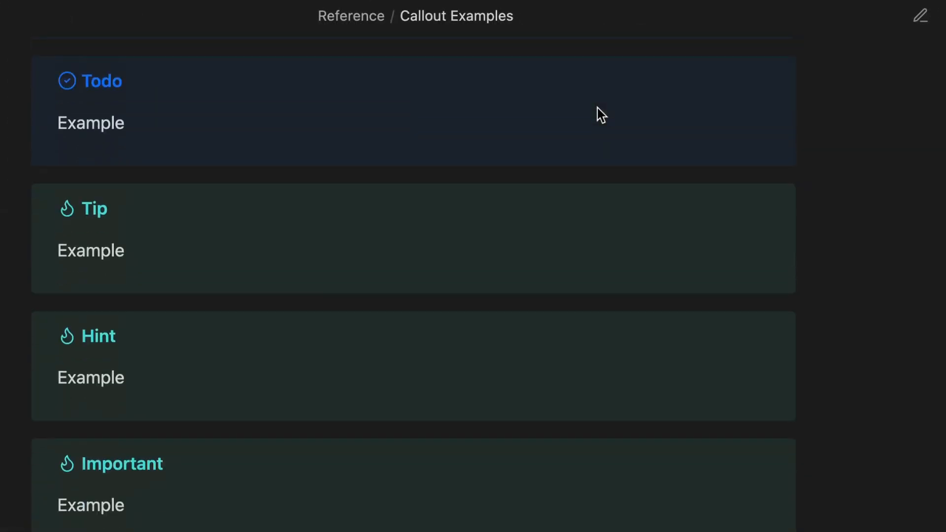
View the Obsidian University Starter Vault page and scroll through its description.
{"action": "left_click", "coordinate": [81, 236]}
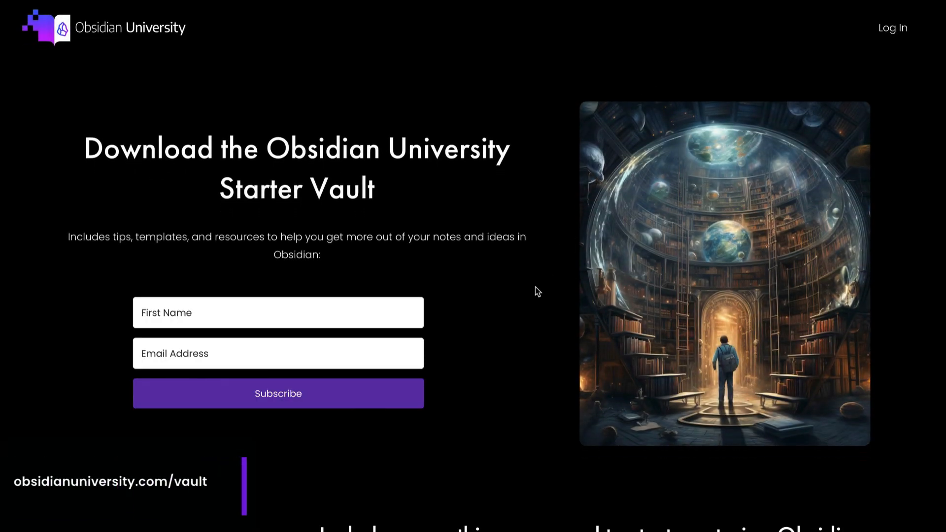
{"action": "scroll", "scroll_direction": "down", "scroll_amount": 3}
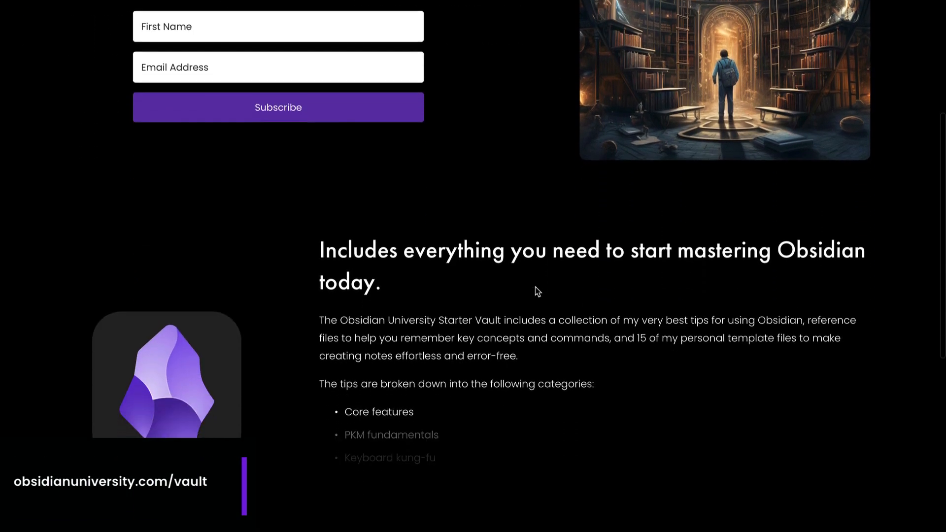
{"action": "scroll", "scroll_direction": "down", "scroll_amount": 3}
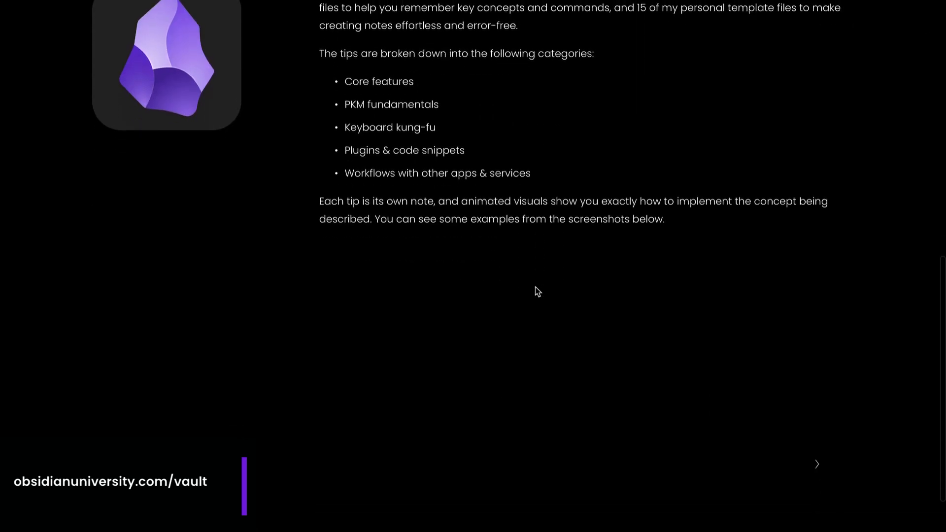